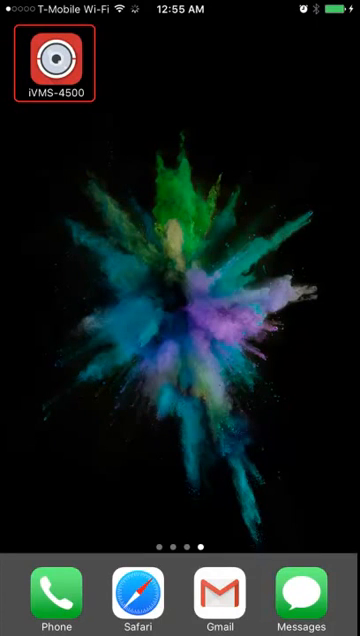
# - Launch iVMS-4500 from the home screen to its empty four-pane Live View
pyautogui.click(57, 57)
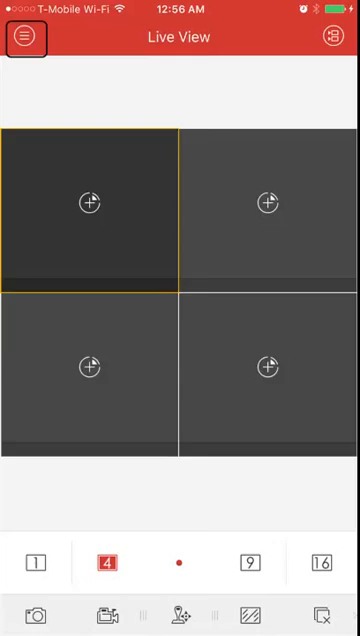
# - Go to Devices from the app menu and bring up the add-device options
pyautogui.click(25, 41)
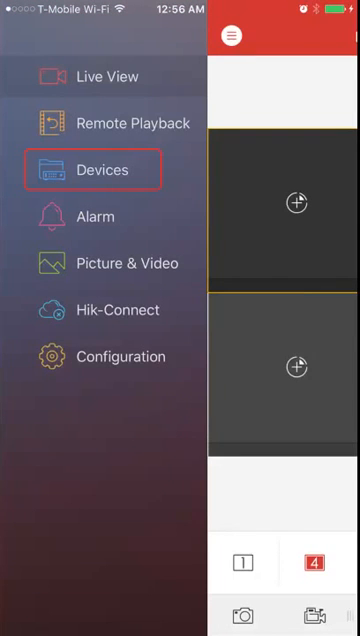
pyautogui.click(96, 169)
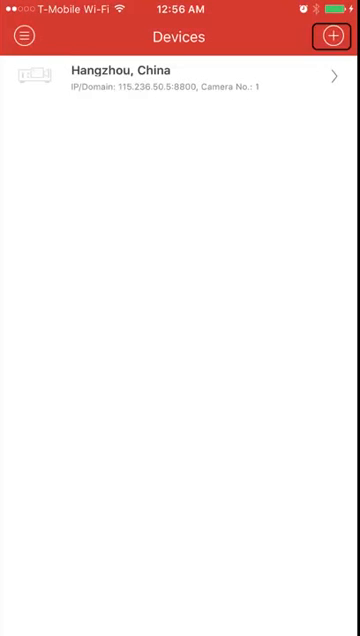
pyautogui.click(333, 37)
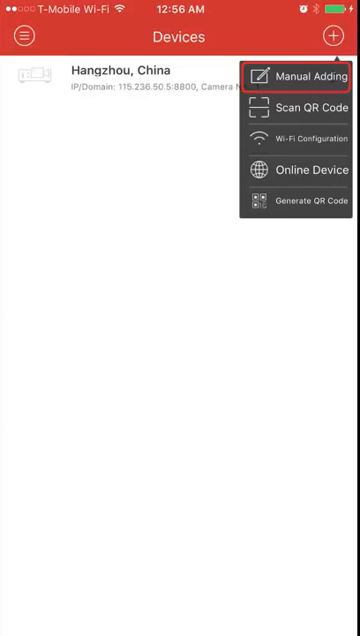
# - Manually add and save the 'Home' device with IP/Domain registration at 97.105.52.200:8000
pyautogui.click(303, 75)
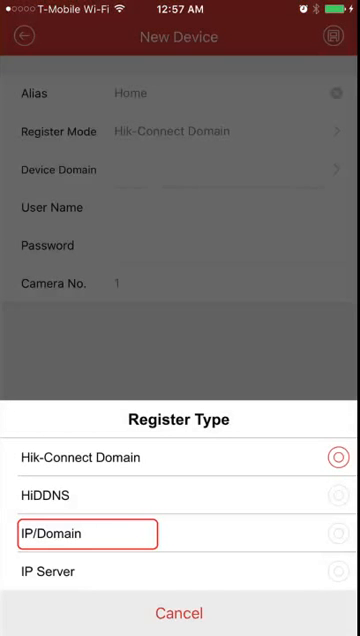
pyautogui.click(60, 533)
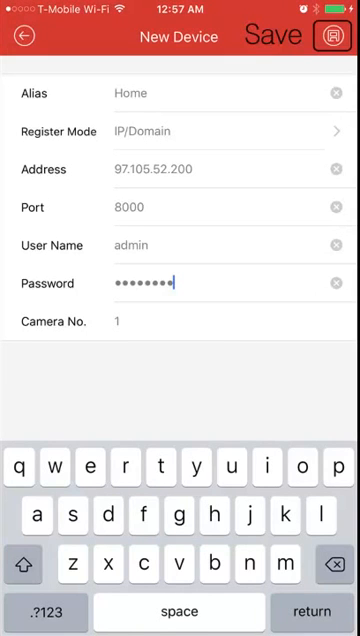
pyautogui.click(334, 40)
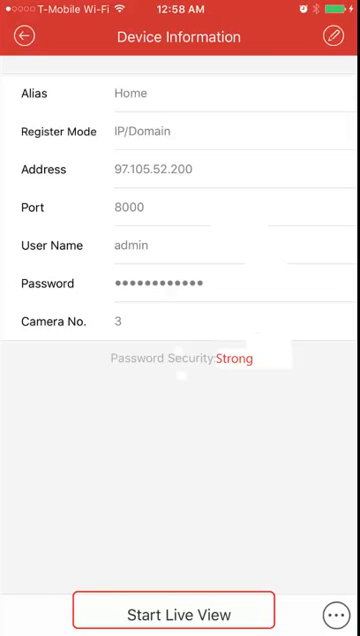
# - Start live view of Home's three cameras, then bring up the app sections menu
pyautogui.click(173, 611)
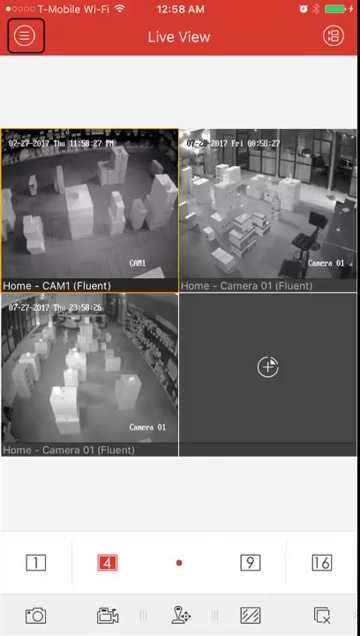
pyautogui.click(22, 41)
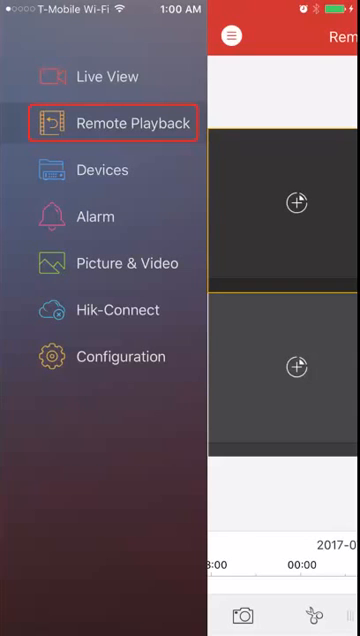
# - In Remote Playback, select Home's three cameras and play their 2017-07-27 recordings
pyautogui.click(112, 123)
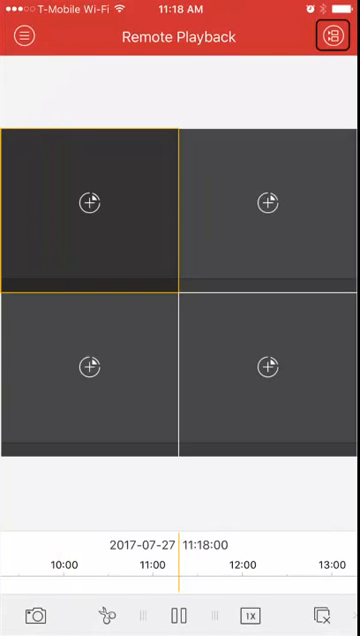
pyautogui.click(332, 37)
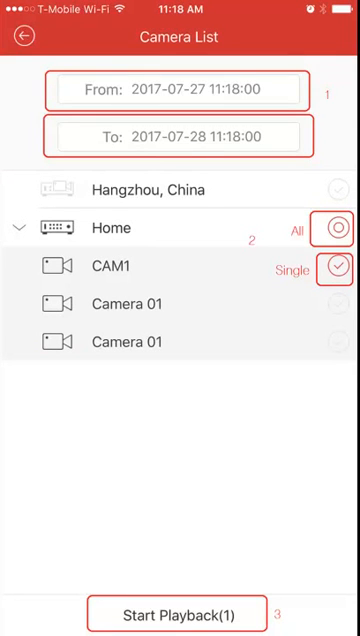
pyautogui.click(180, 613)
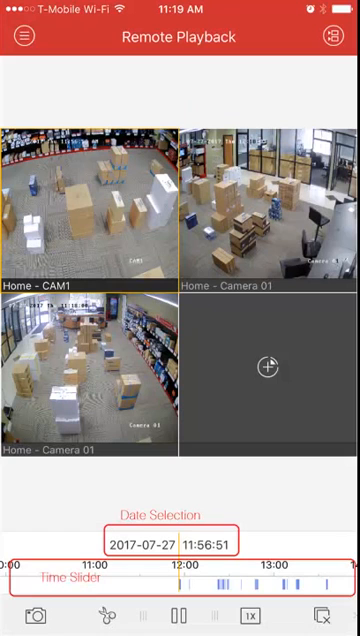